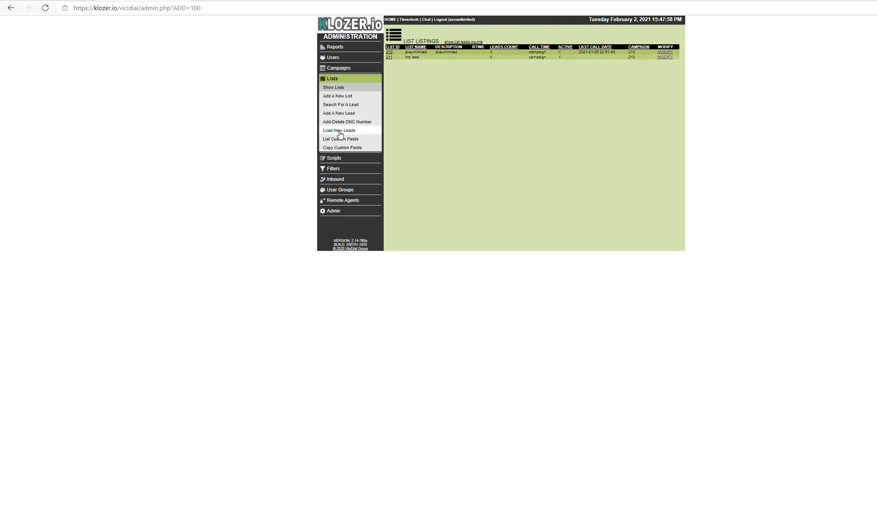
# - Open the Load New Leads page from the Lists section of the admin sidebar
pyautogui.click(338, 130)
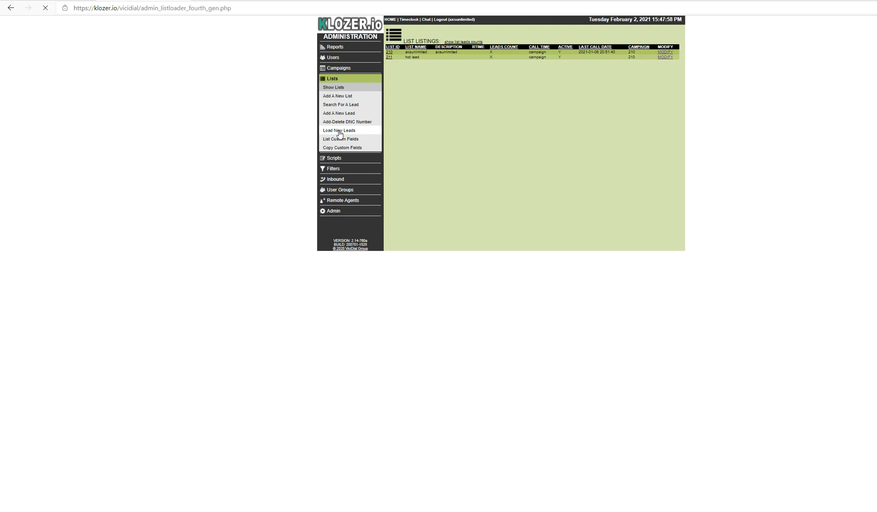
pyautogui.click(339, 130)
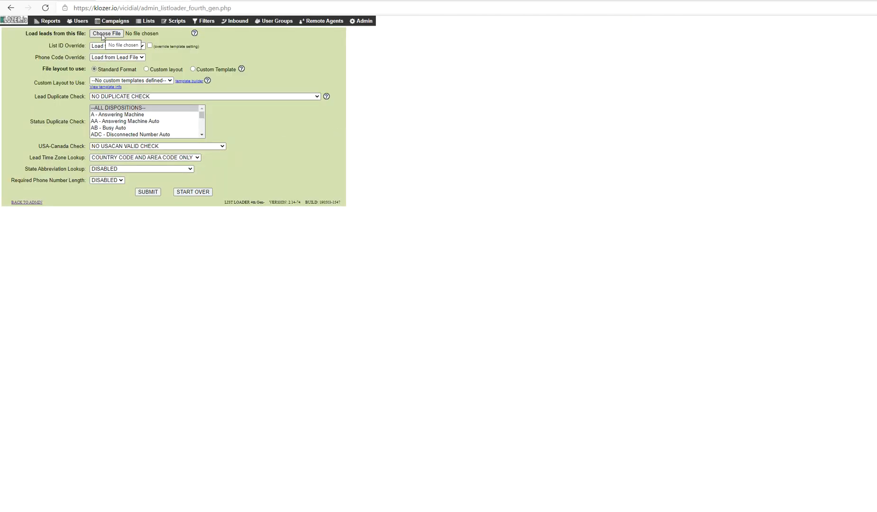
pyautogui.moveTo(102, 37)
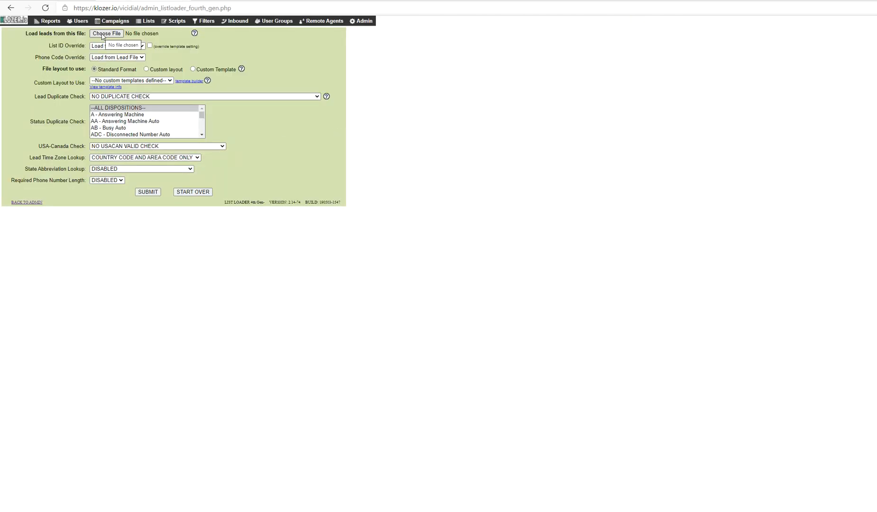
# - Attach 'dialing data.txt' from the Training folder as the lead file
pyautogui.click(106, 33)
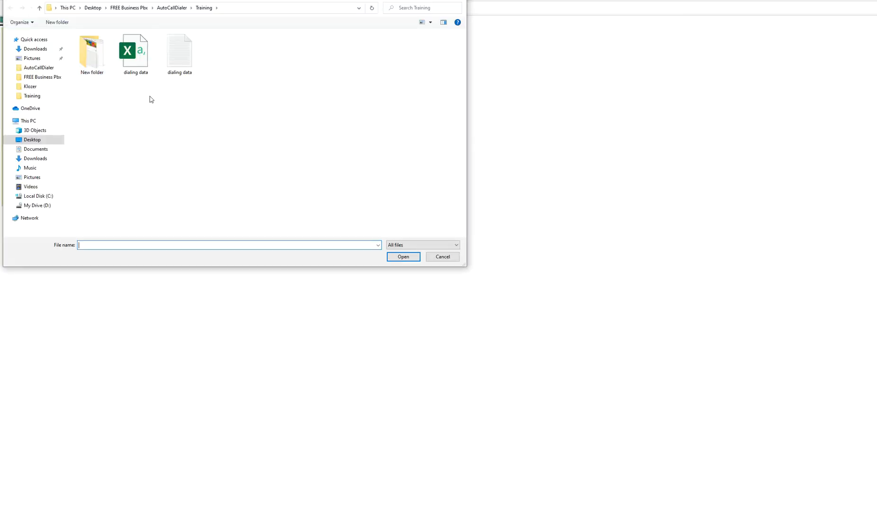
pyautogui.click(180, 50)
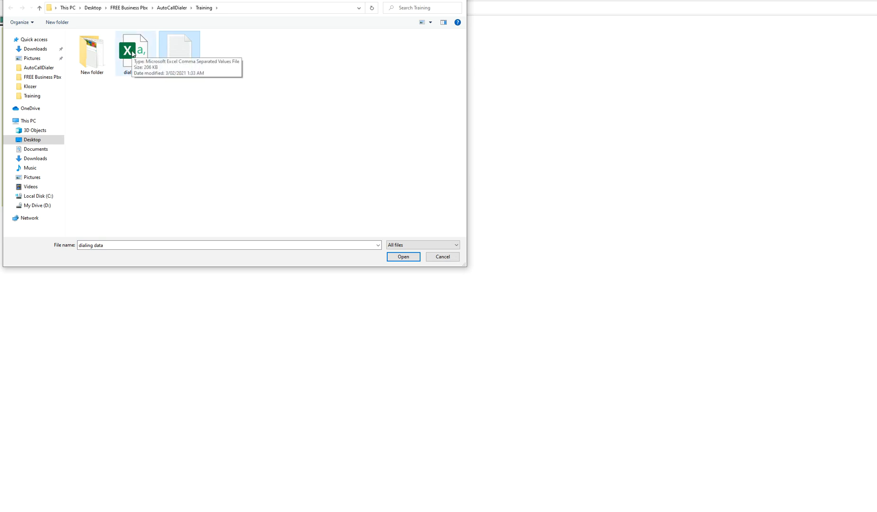
pyautogui.click(179, 50)
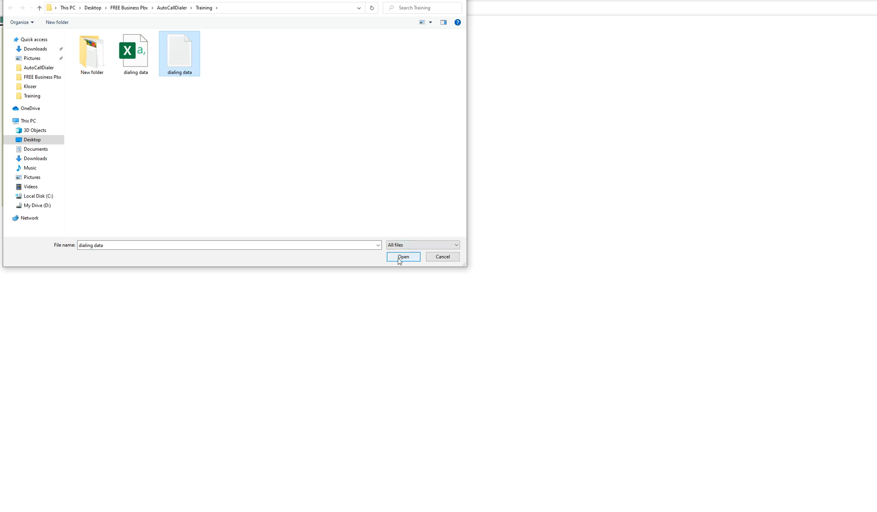
pyautogui.click(403, 257)
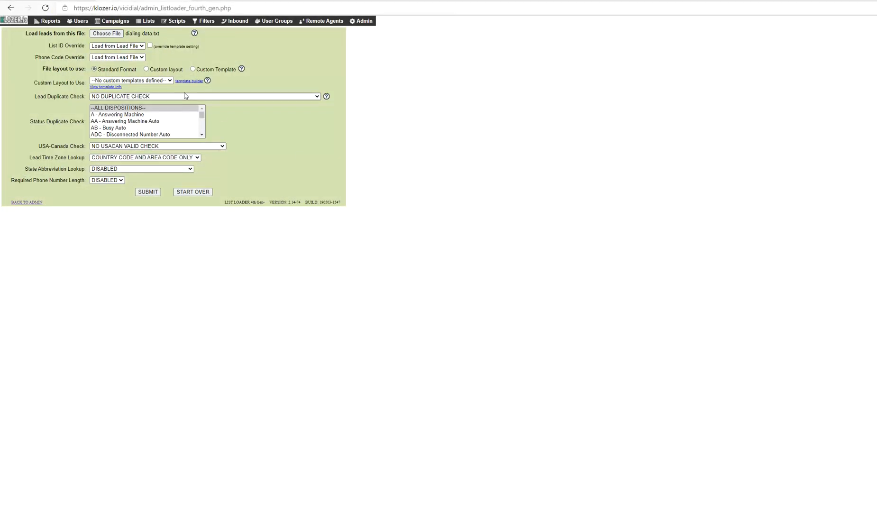
# - Override the target list to 211 - hot lead, choose Custom layout, and submit
pyautogui.click(117, 46)
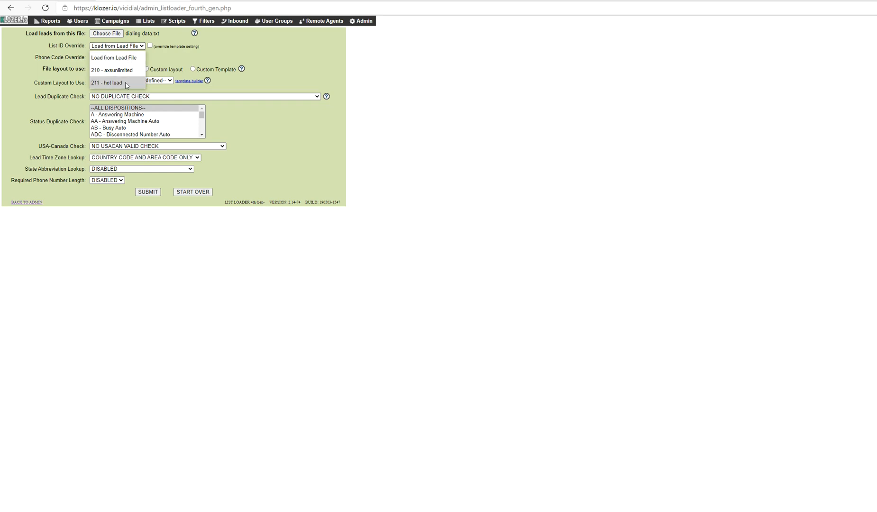
pyautogui.click(106, 83)
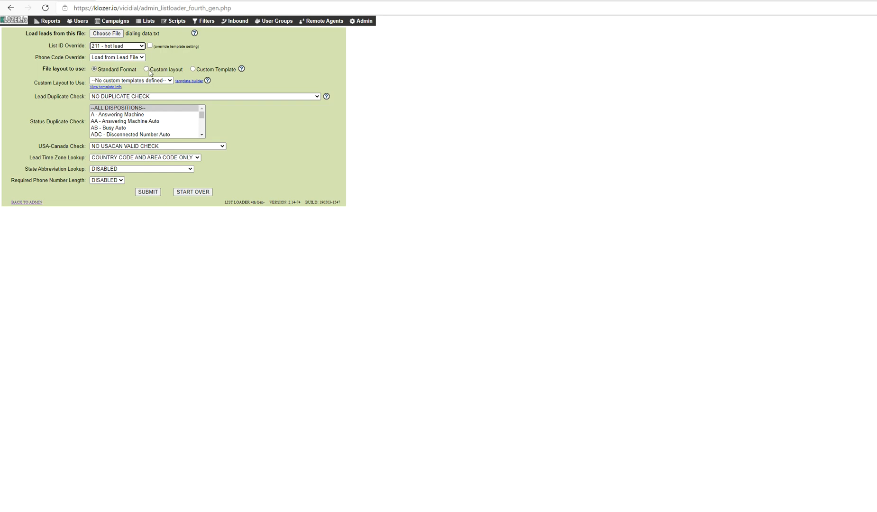
pyautogui.click(146, 69)
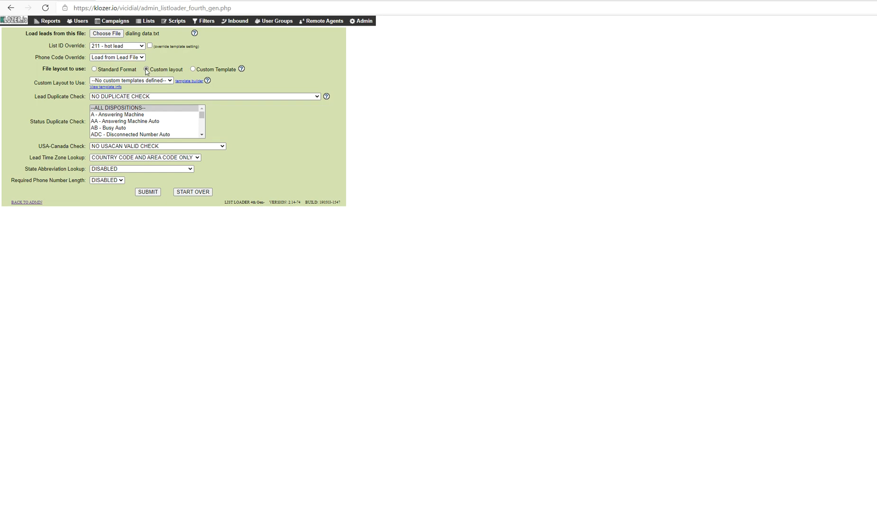
pyautogui.click(147, 69)
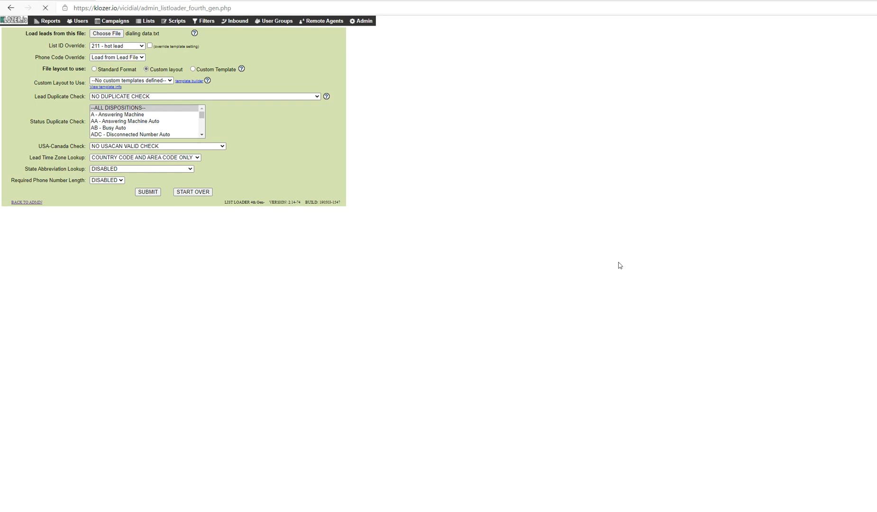
pyautogui.click(148, 192)
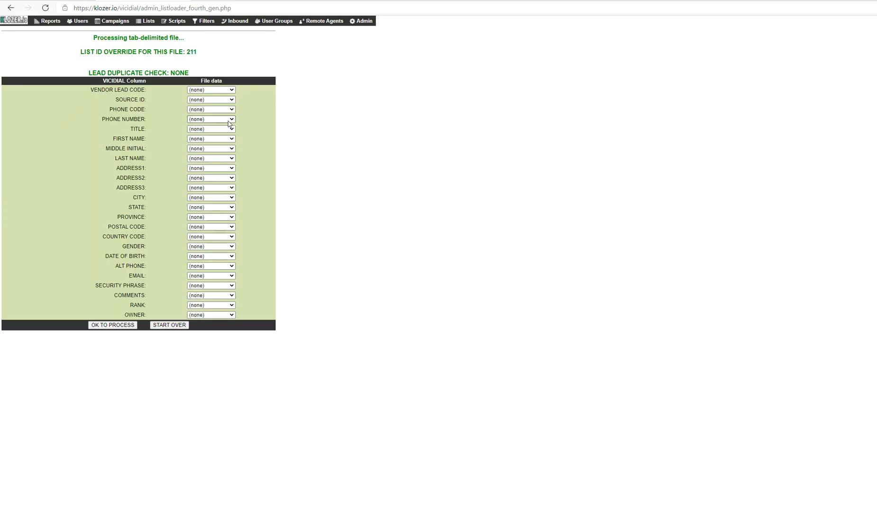
# - Map PHONE NUMBER to phone_number and FIRST NAME to first_name
pyautogui.click(211, 119)
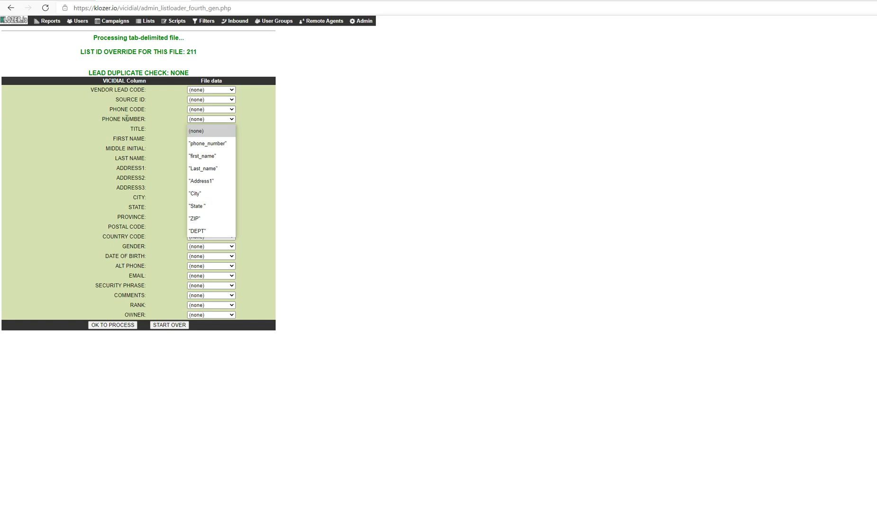
pyautogui.click(208, 143)
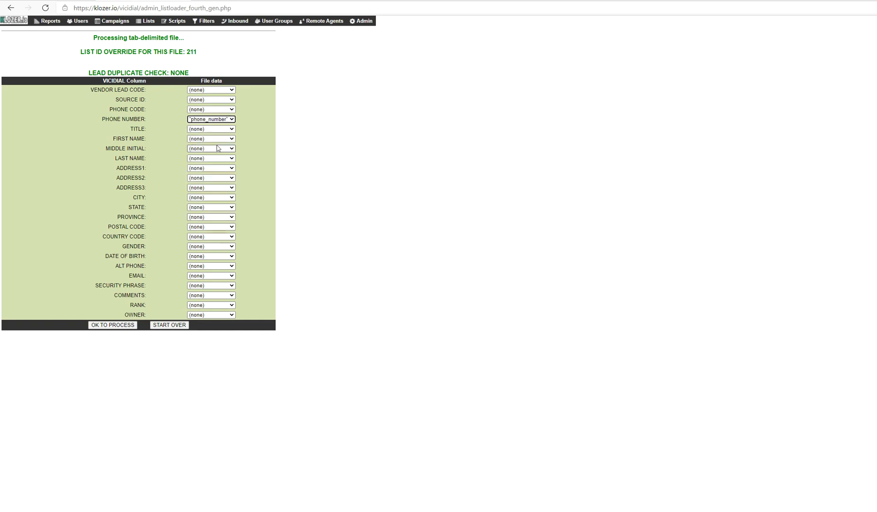
pyautogui.click(211, 139)
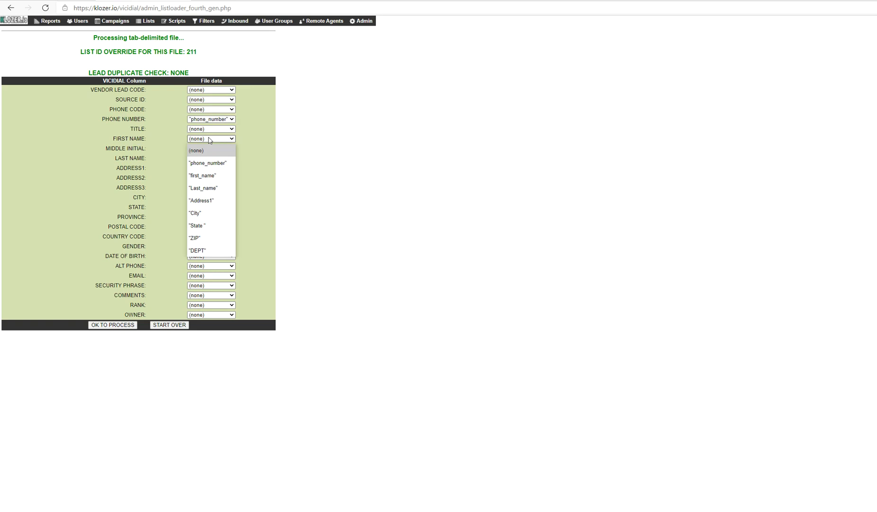
pyautogui.click(202, 175)
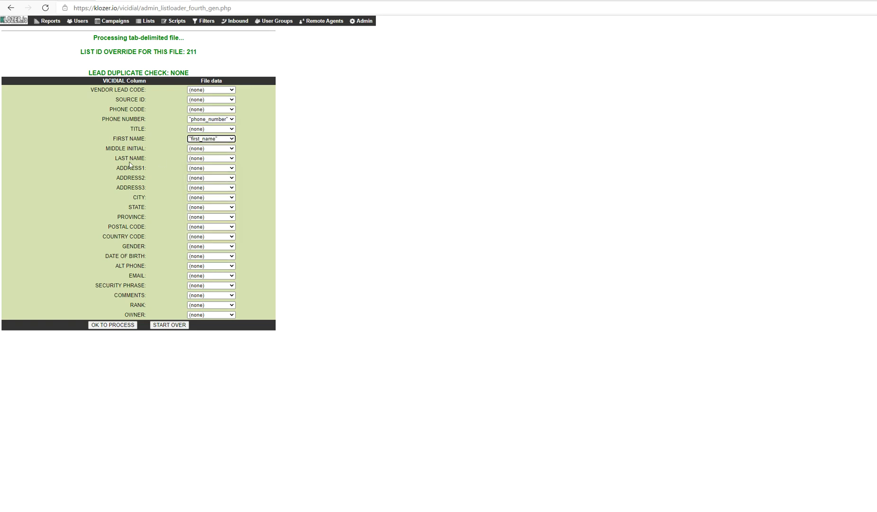
# - Map LAST NAME to Last_name, ADDRESS1 to Address1, and STATE to State
pyautogui.click(211, 157)
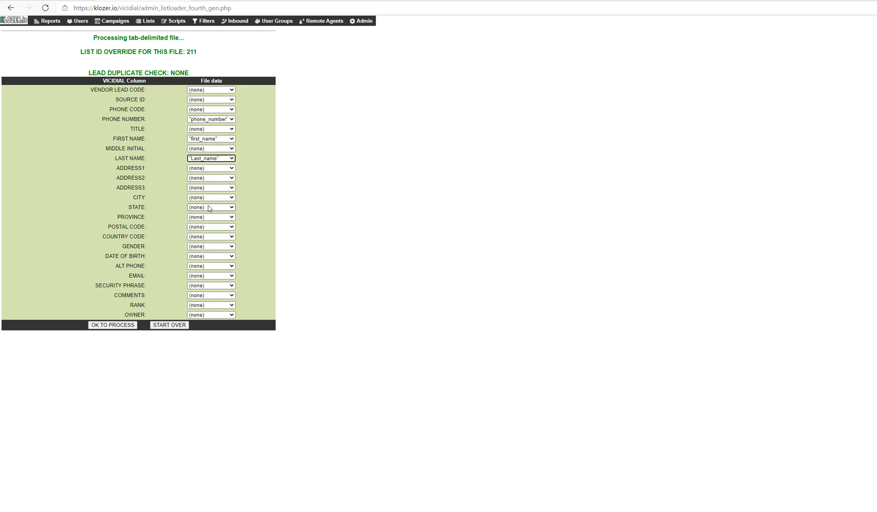
pyautogui.click(211, 168)
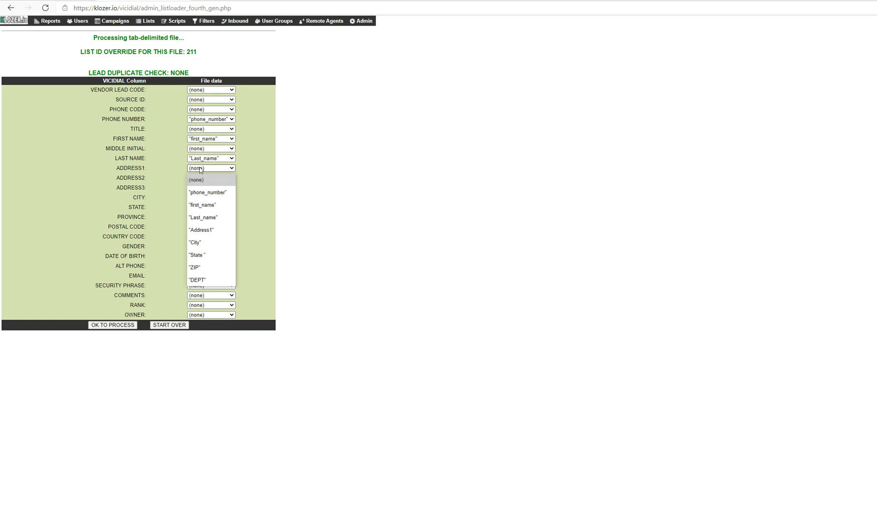
pyautogui.click(201, 230)
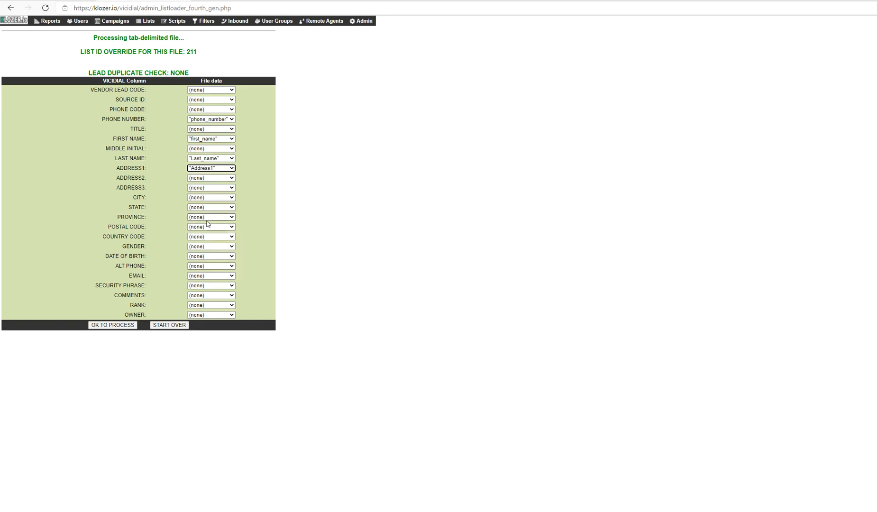
pyautogui.click(211, 197)
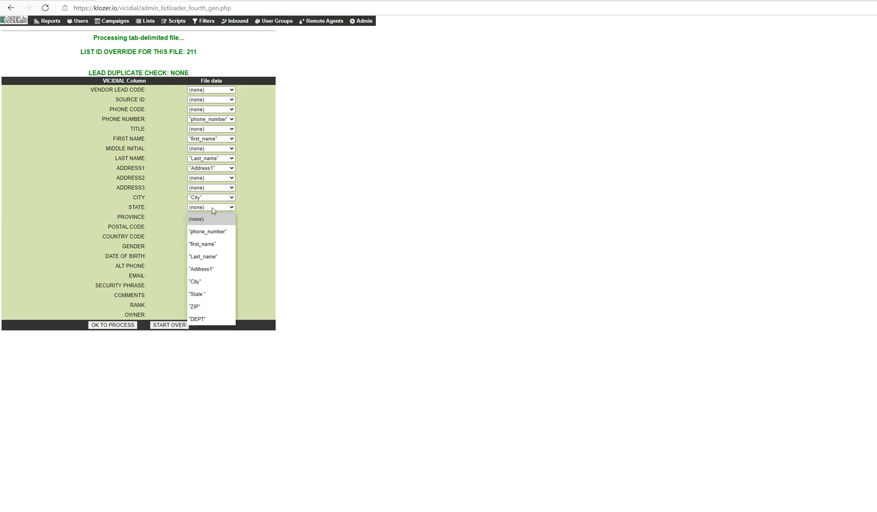
pyautogui.click(196, 294)
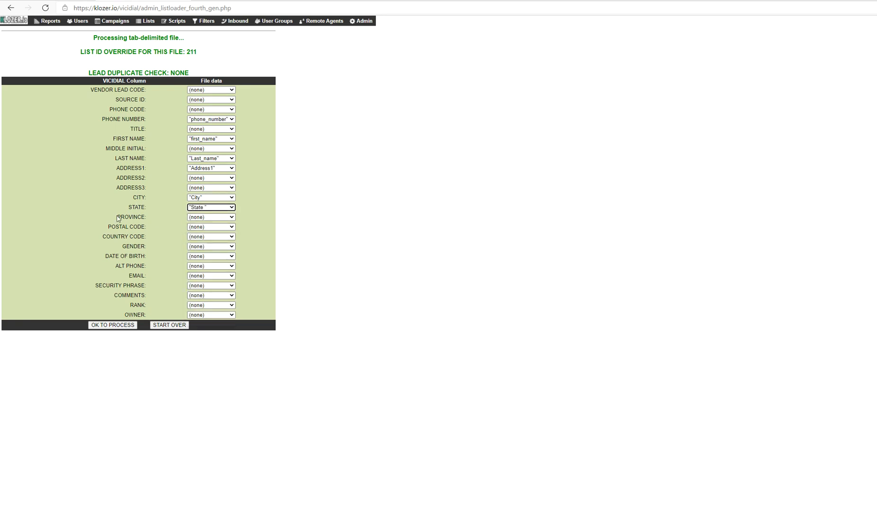
pyautogui.click(211, 217)
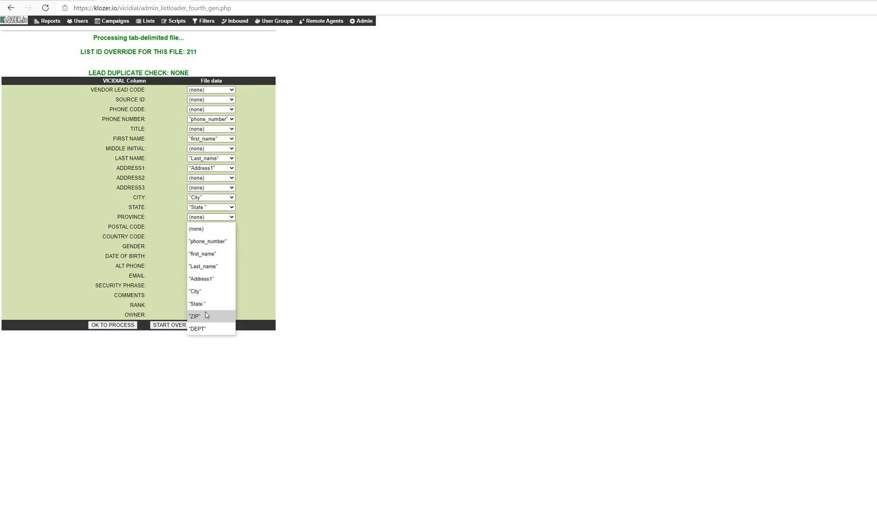
pyautogui.moveTo(207, 293)
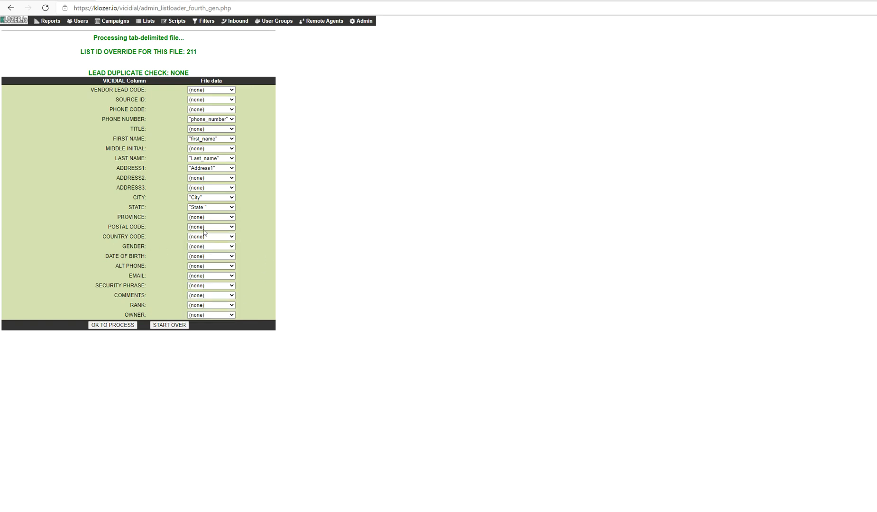
# - Map POSTAL CODE to ZIP and COMMENTS to DEPT, then process the load
pyautogui.click(210, 227)
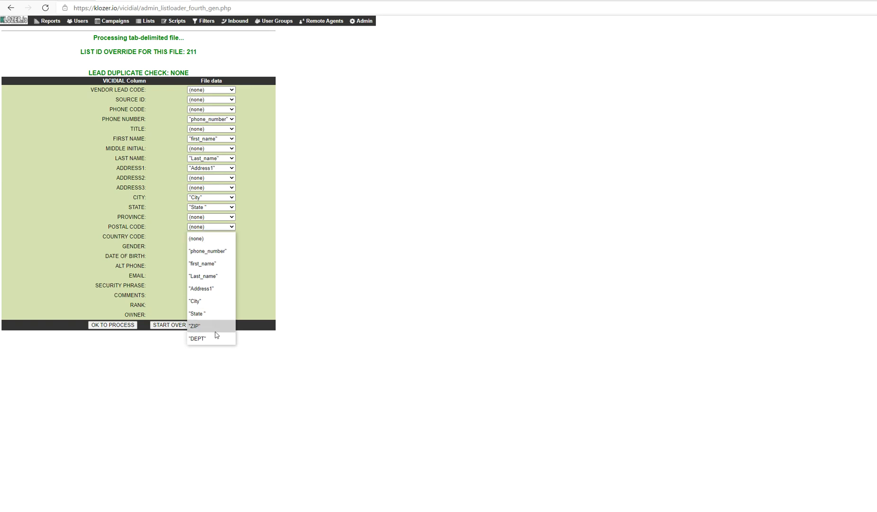
pyautogui.moveTo(212, 338)
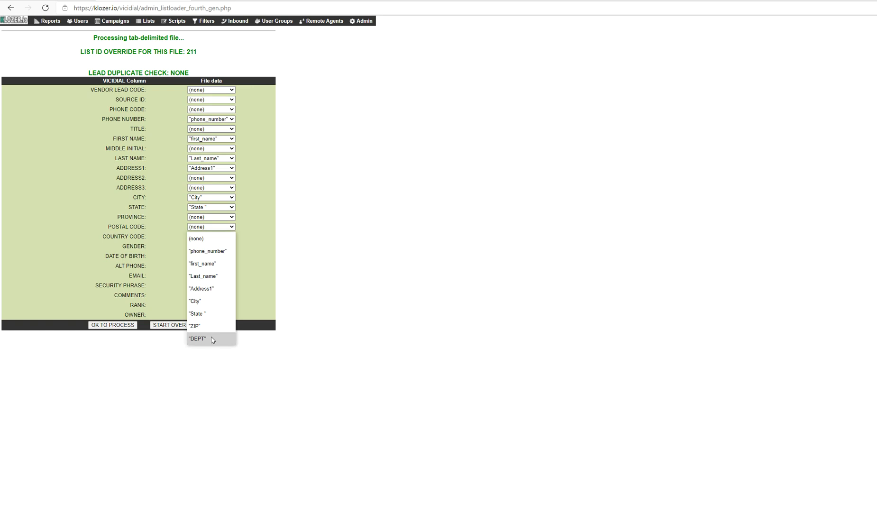
pyautogui.moveTo(206, 335)
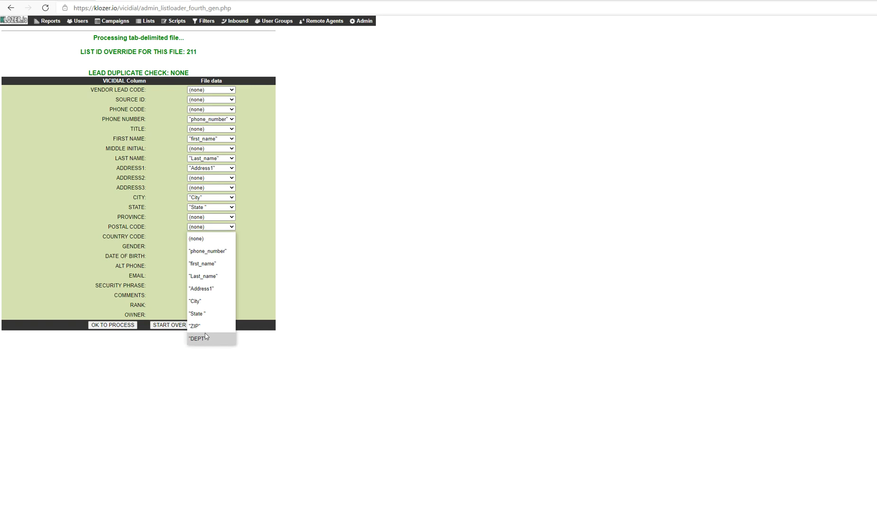
pyautogui.click(194, 325)
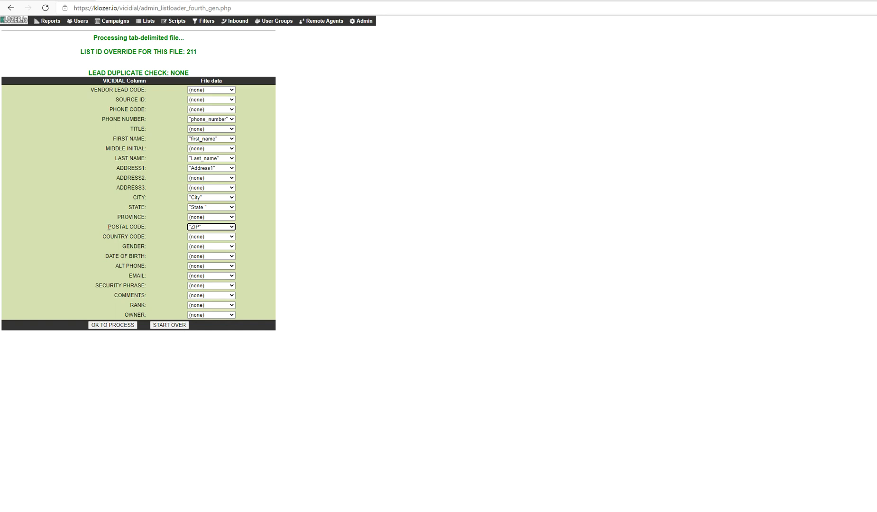
pyautogui.moveTo(159, 233)
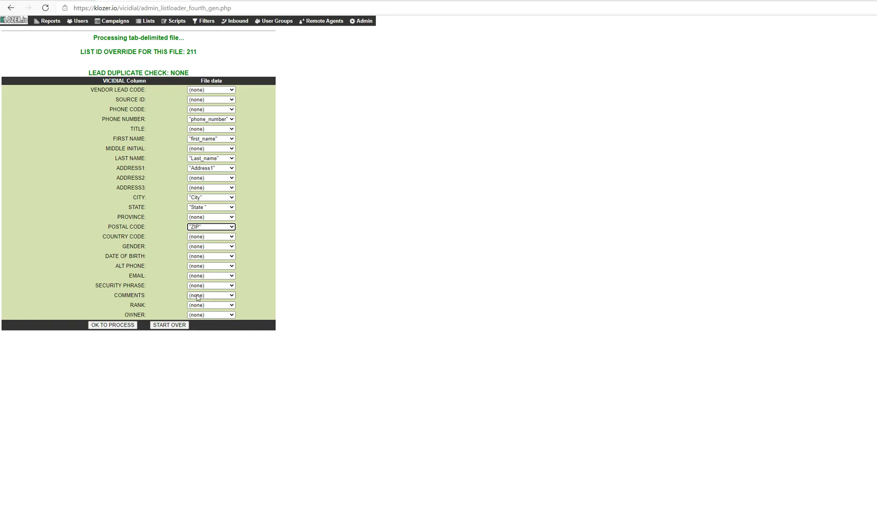
pyautogui.click(211, 295)
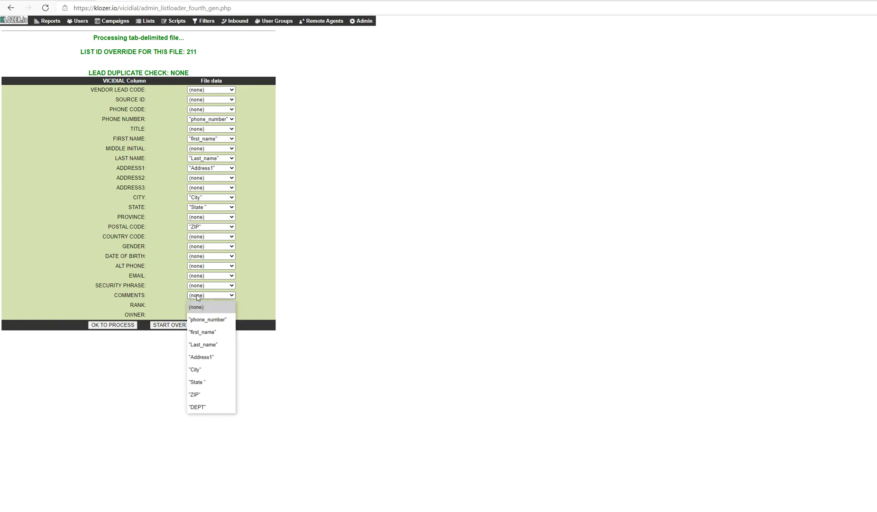
pyautogui.moveTo(161, 298)
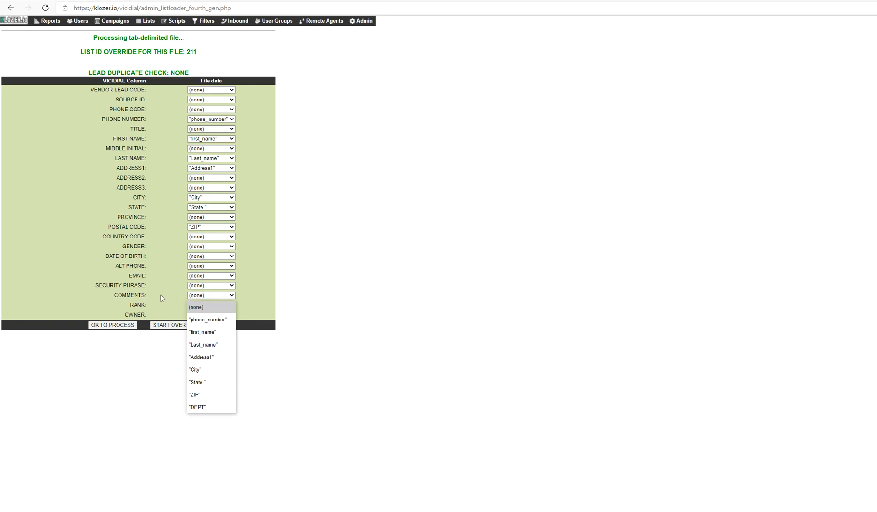
pyautogui.moveTo(203, 407)
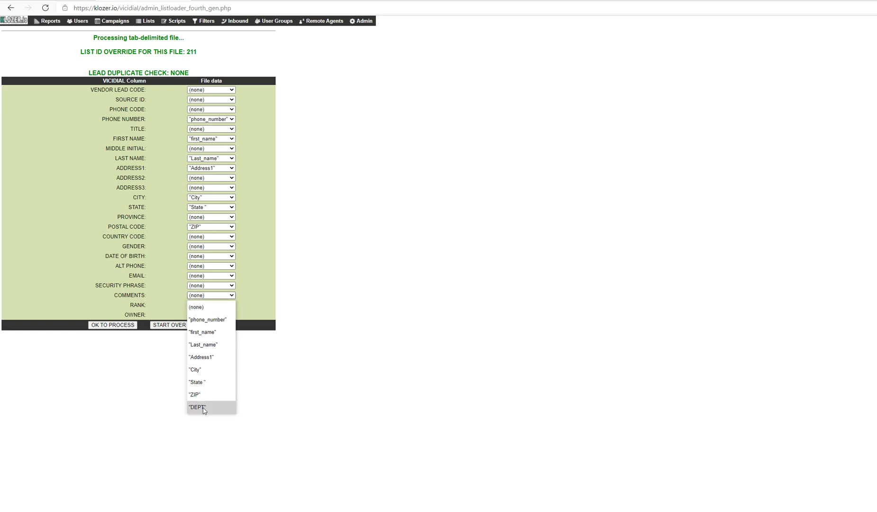
pyautogui.click(197, 406)
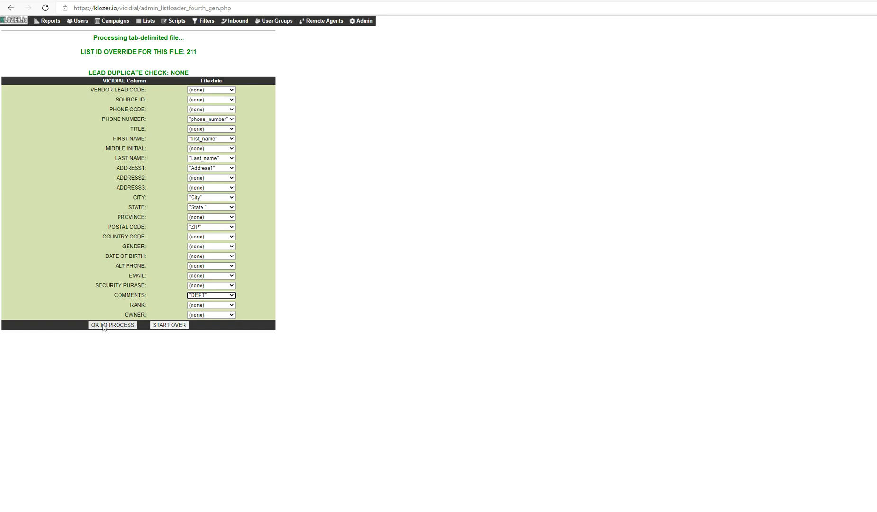
pyautogui.click(111, 325)
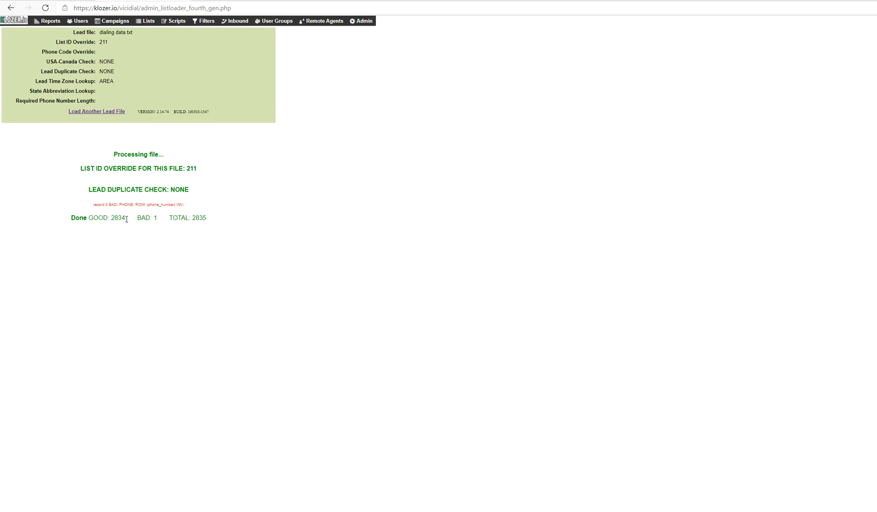
# - Highlight the 2834 good-record count and move on to list 211's settings
pyautogui.moveTo(72, 218); pyautogui.dragTo(125, 218)
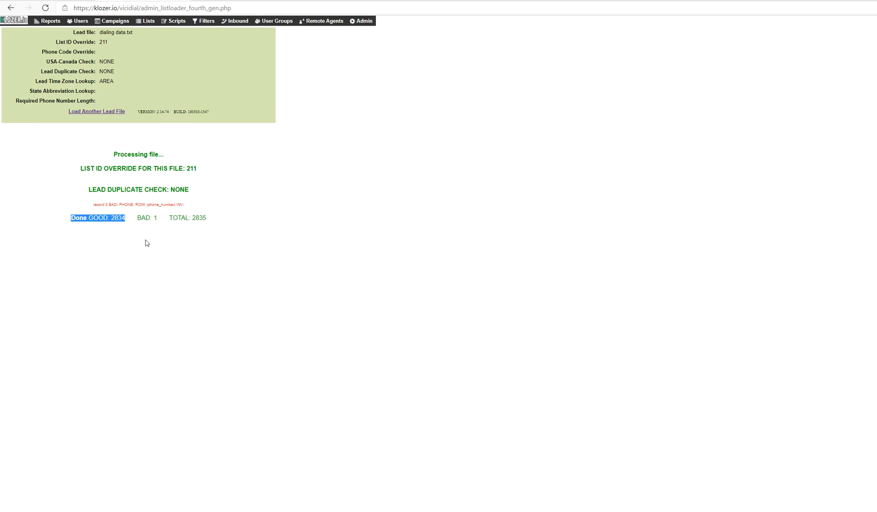
pyautogui.click(148, 21)
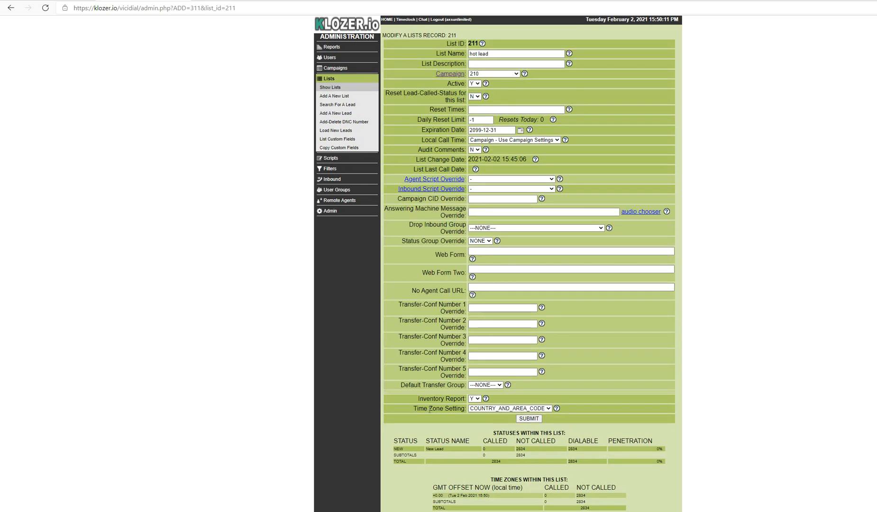
pyautogui.moveTo(529, 452)
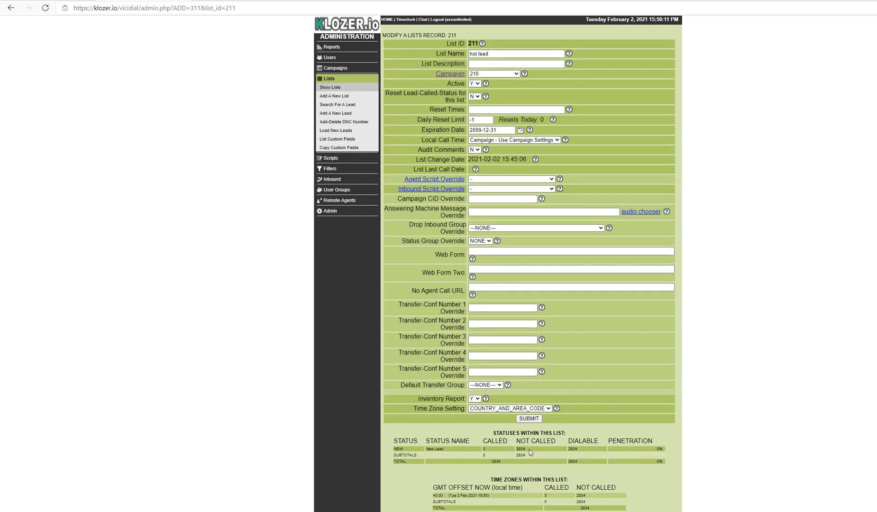
pyautogui.moveTo(491, 450)
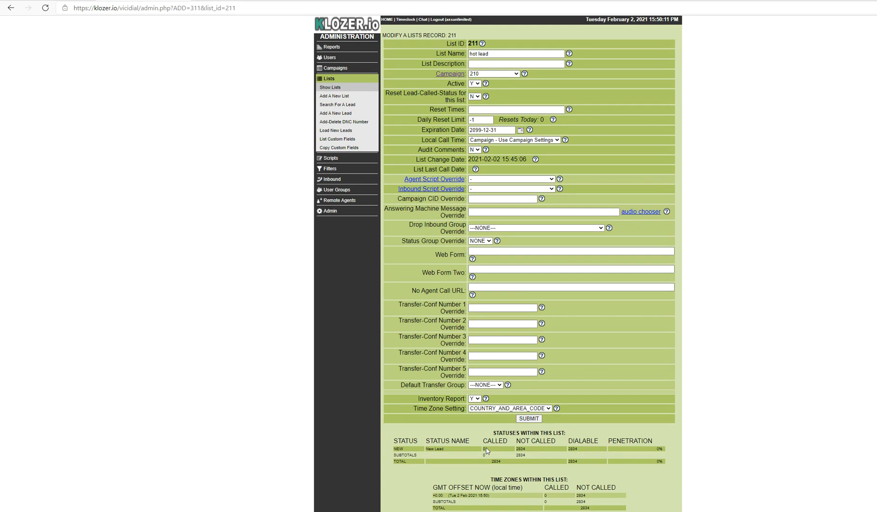
# - Highlight list ID 211 on the hot lead list record
pyautogui.doubleClick(475, 43)
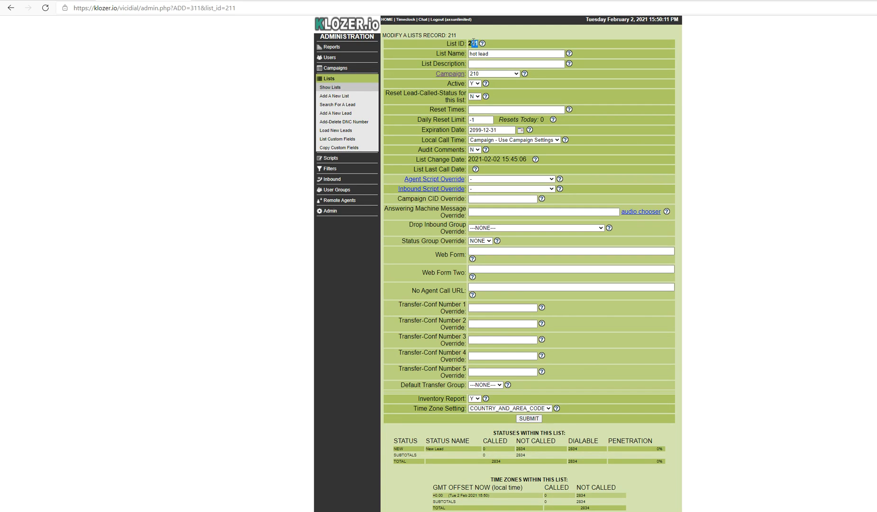